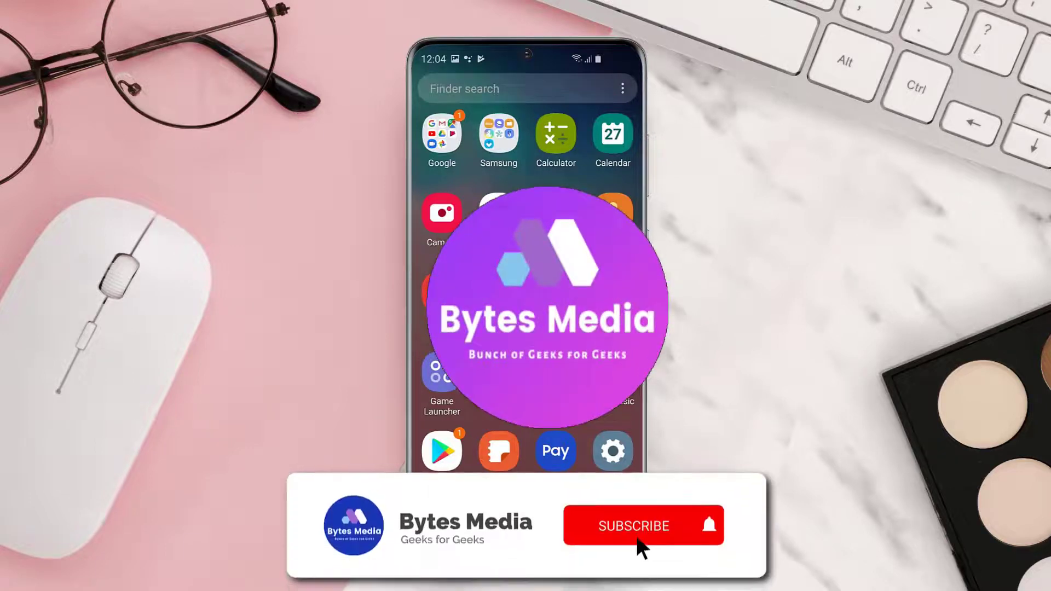
Step: Search Play Store for 'reddit is fun app' and update rif is fun for Reddit
{"action": "left_click", "coordinate": [634, 526]}
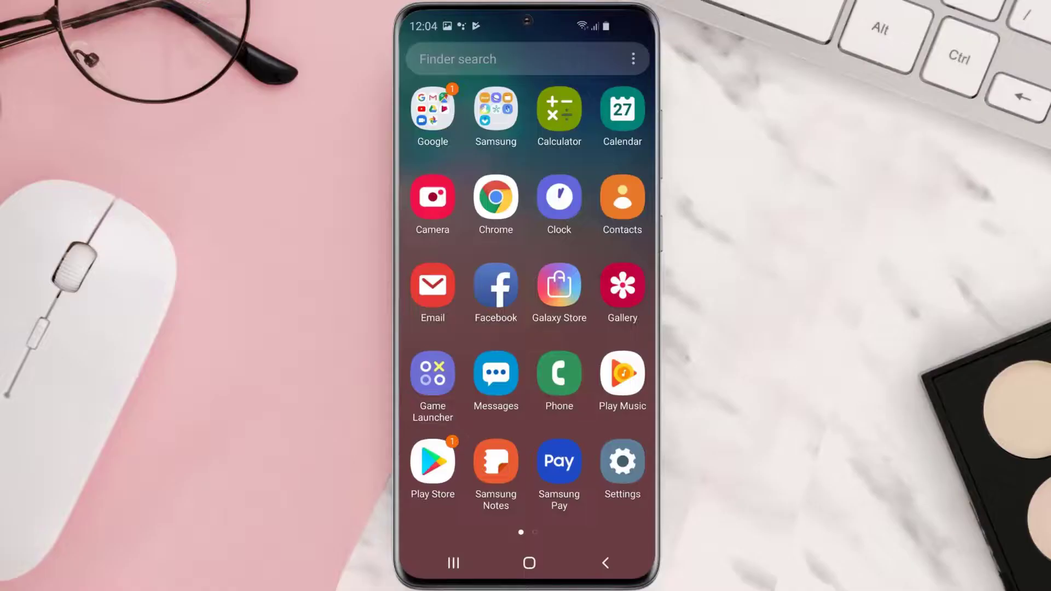
{"action": "left_click", "coordinate": [432, 461]}
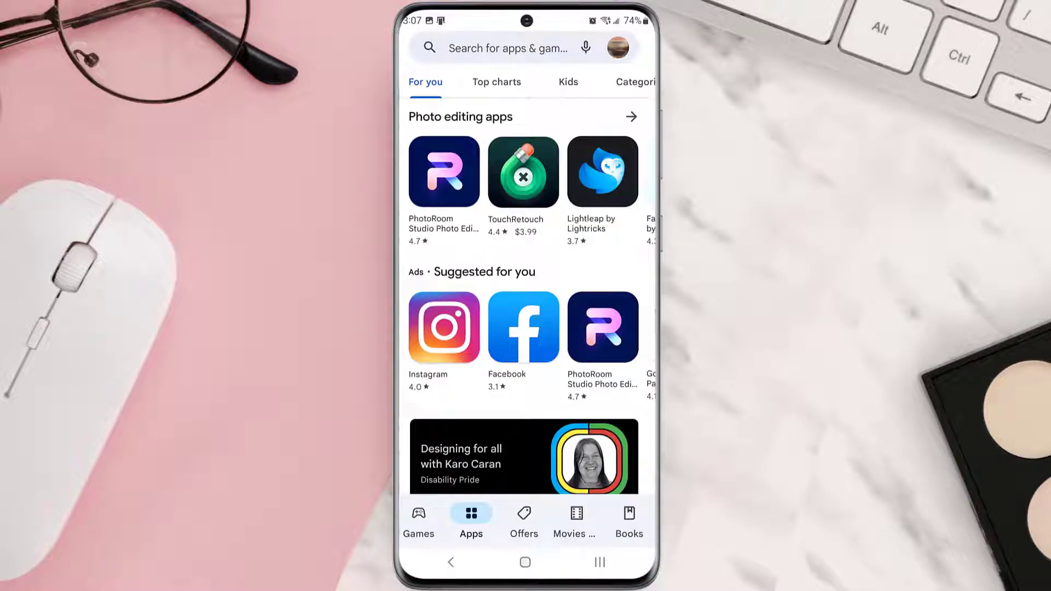
{"action": "left_click", "coordinate": [504, 47]}
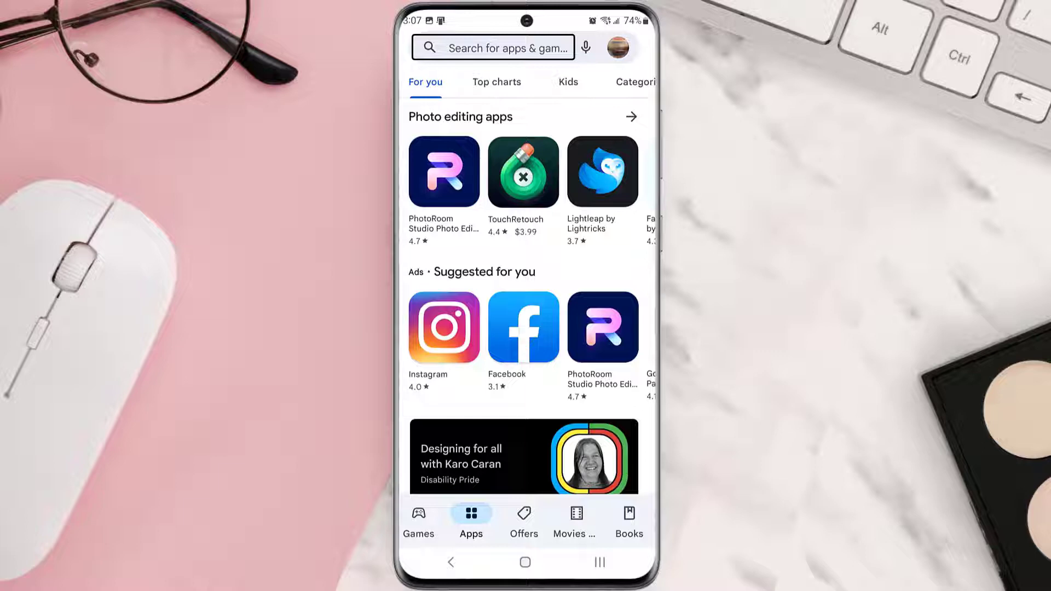
{"action": "type", "text": "reddit is fun app"}
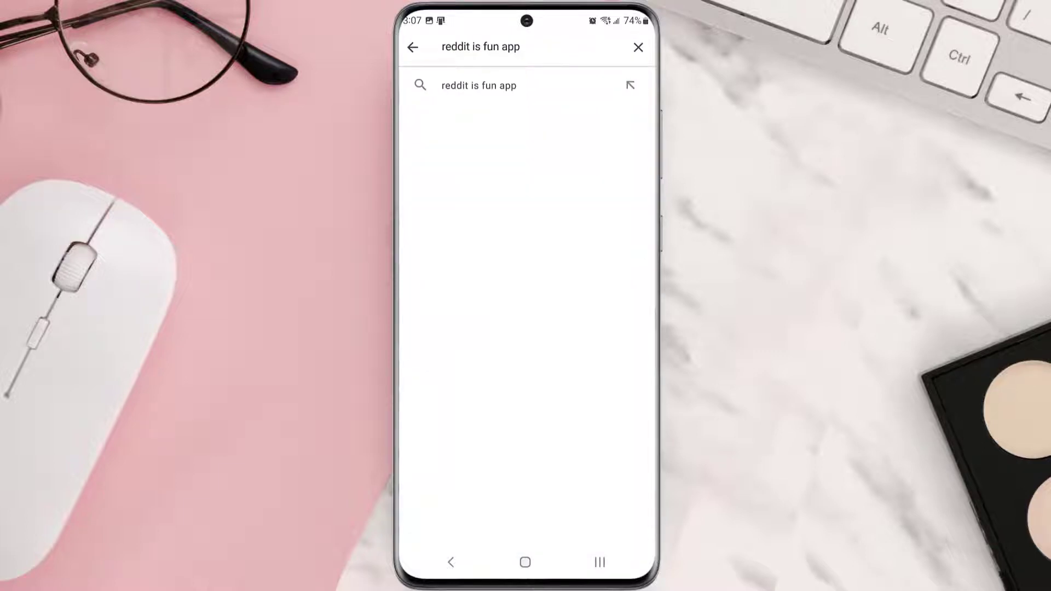
{"action": "left_click", "coordinate": [479, 85]}
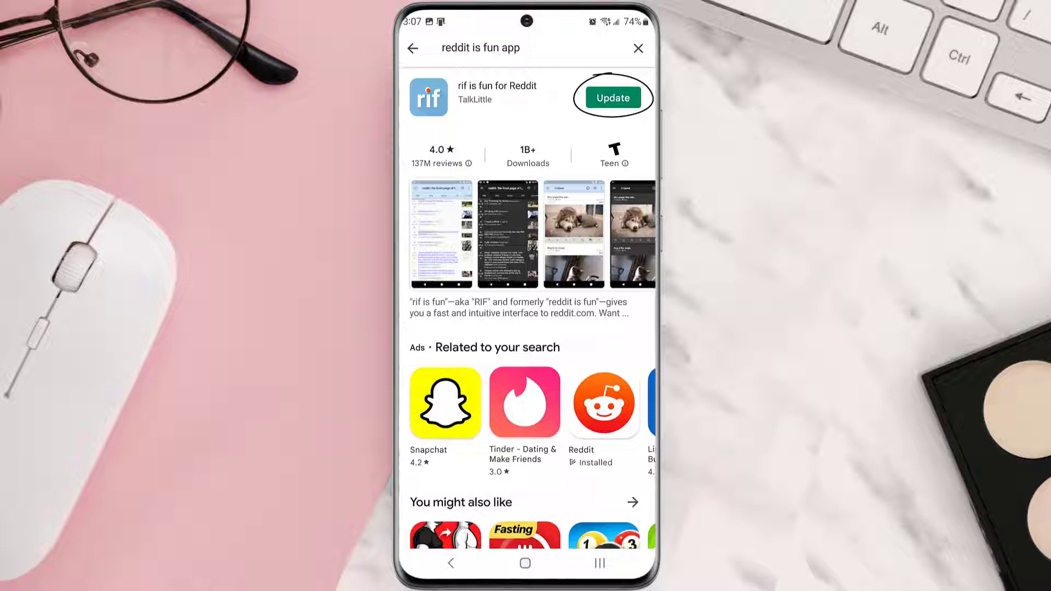
{"action": "left_click", "coordinate": [613, 97]}
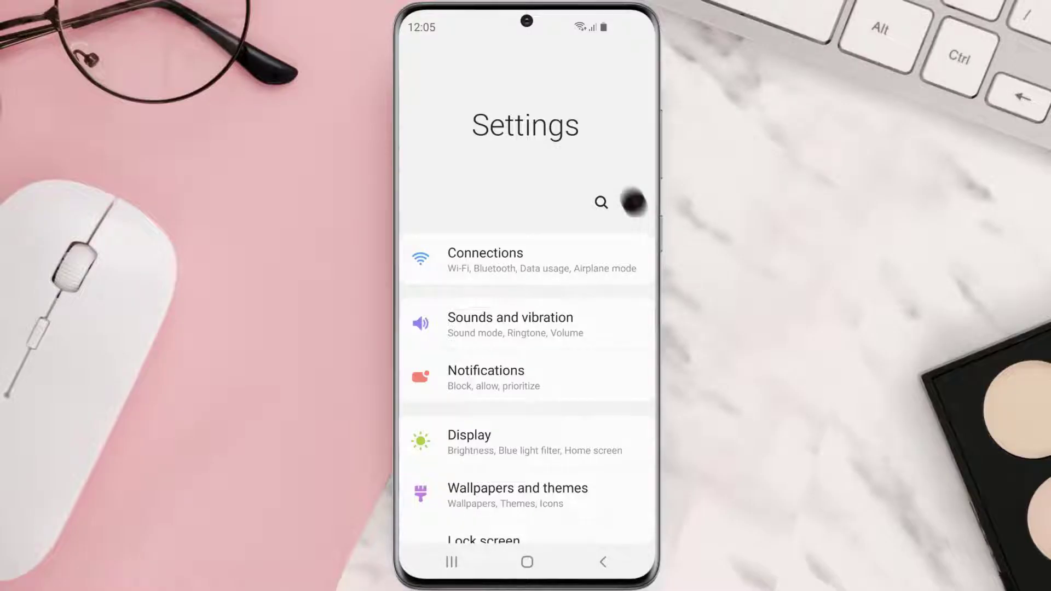
Step: Go to Settings > Apps > rif is fun for Reddit and view its storage
{"action": "scroll", "scroll_direction": "down", "scroll_amount": 3}
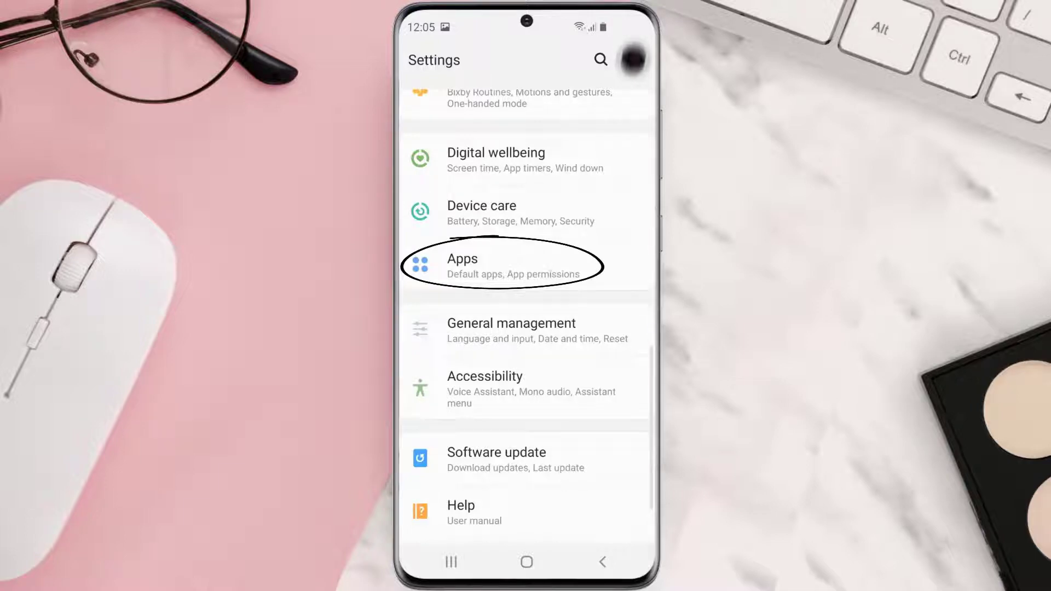
{"action": "left_click", "coordinate": [462, 266]}
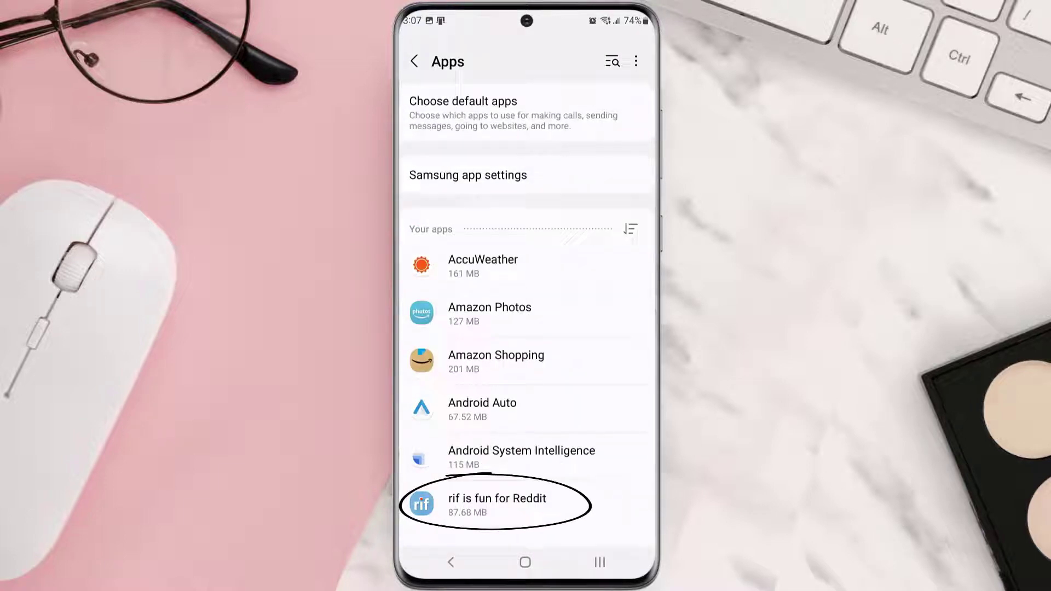
{"action": "left_click", "coordinate": [497, 504]}
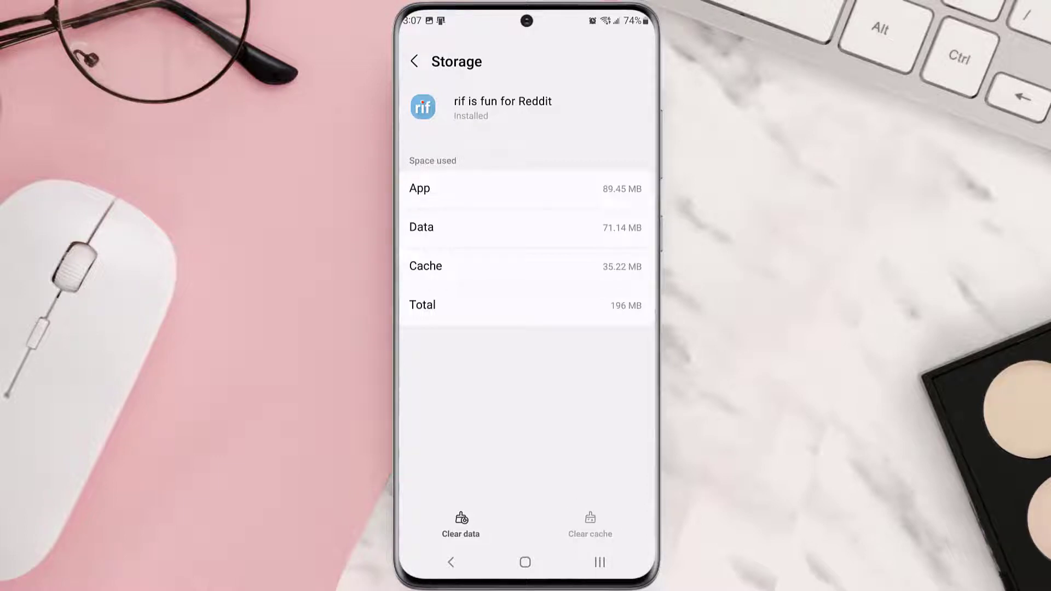
Step: Clear rif is fun for Reddit's cache and go back to App info
{"action": "left_click", "coordinate": [414, 60]}
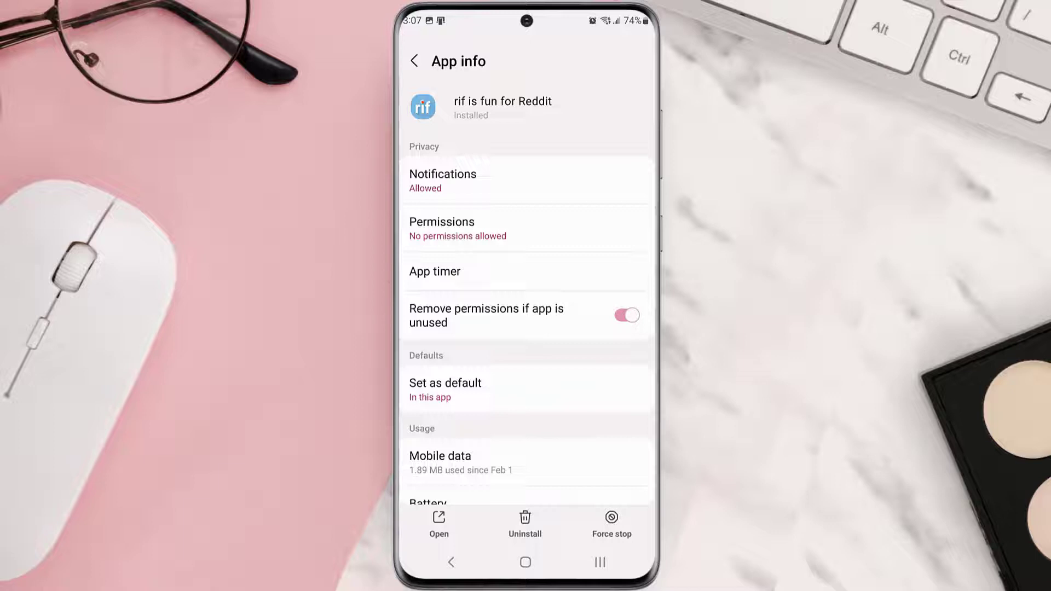
Step: Uninstall rif is fun for Reddit and open the Play Store home
{"action": "left_click", "coordinate": [523, 519]}
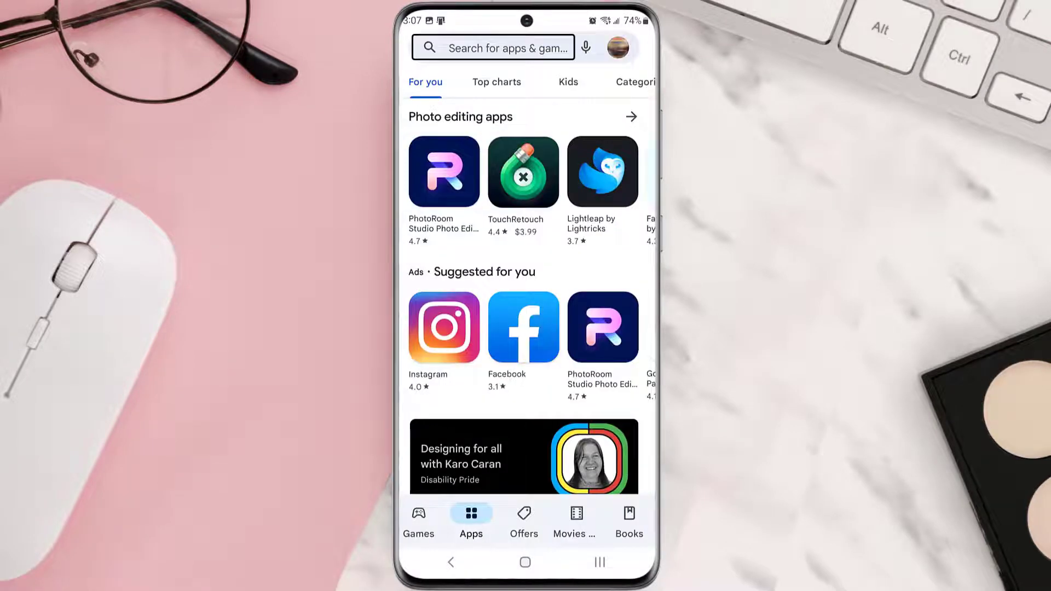
Step: Search 'reddit is fun app' and install rif is fun for Reddit again
{"action": "type", "text": "reddit is fun app"}
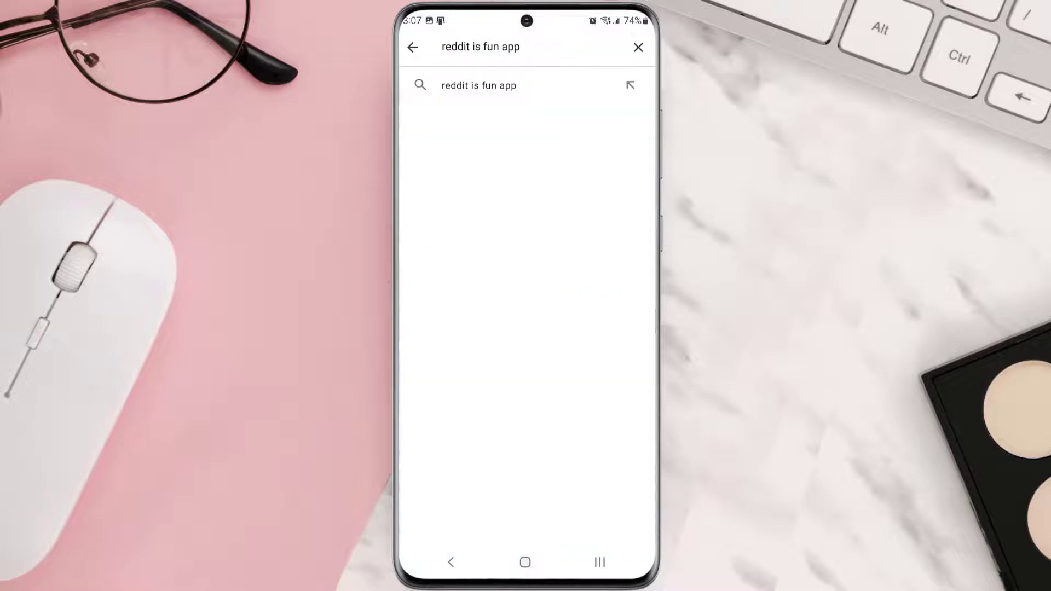
{"action": "left_click", "coordinate": [478, 85]}
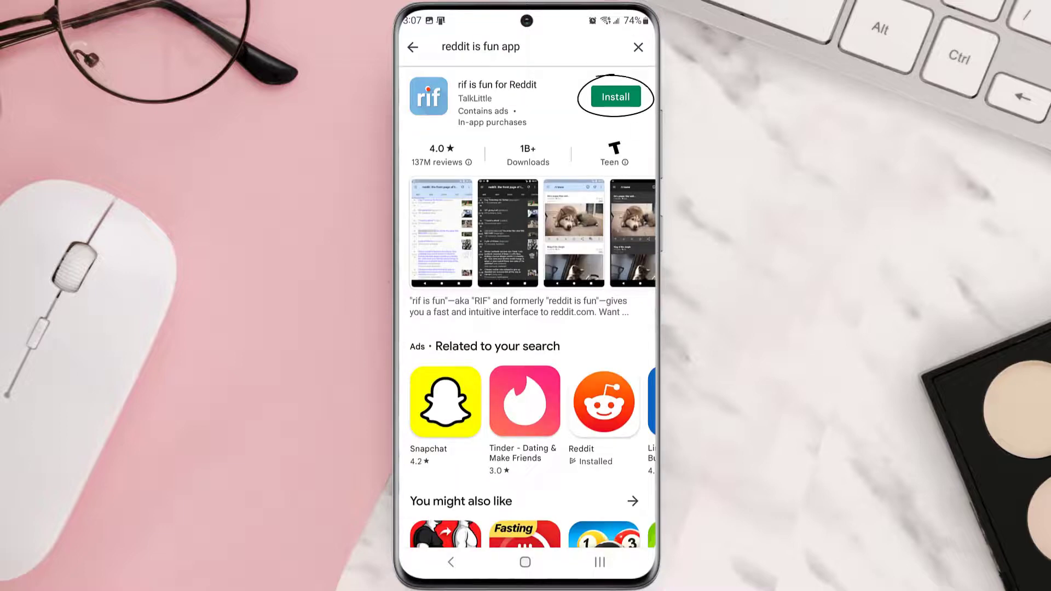
{"action": "left_click", "coordinate": [615, 96]}
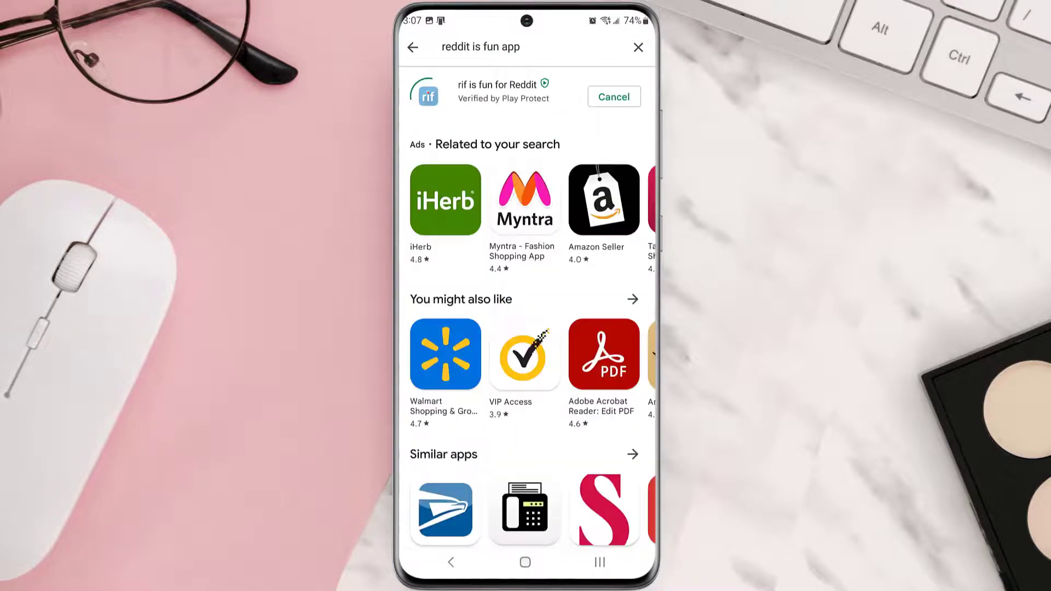